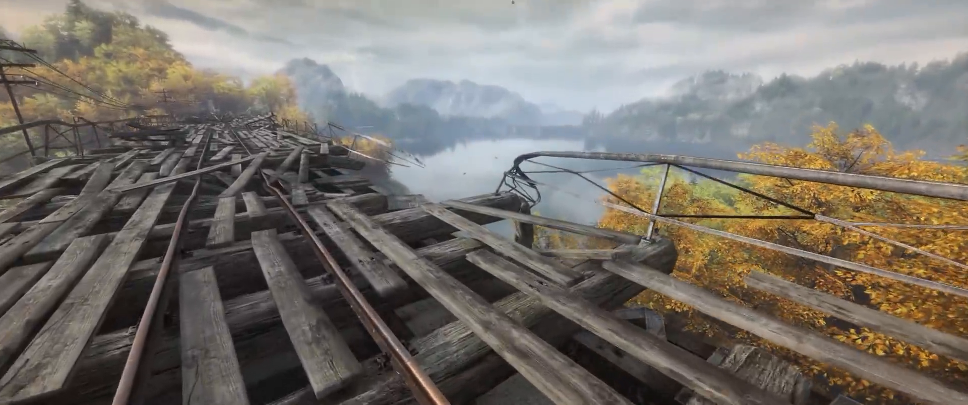
mouse_move(484, 203)
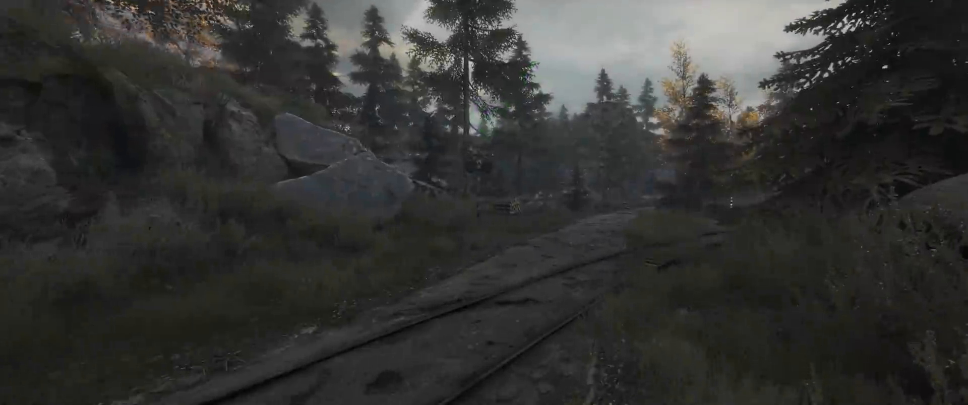
mouse_move(484, 203)
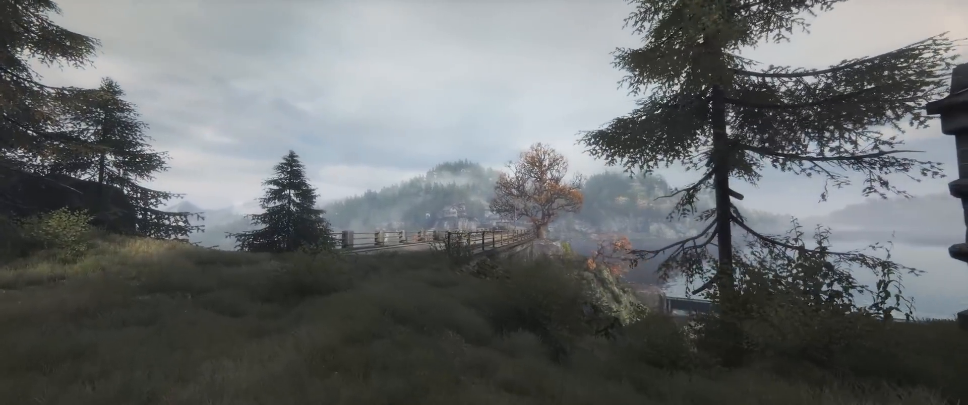
mouse_move(484, 202)
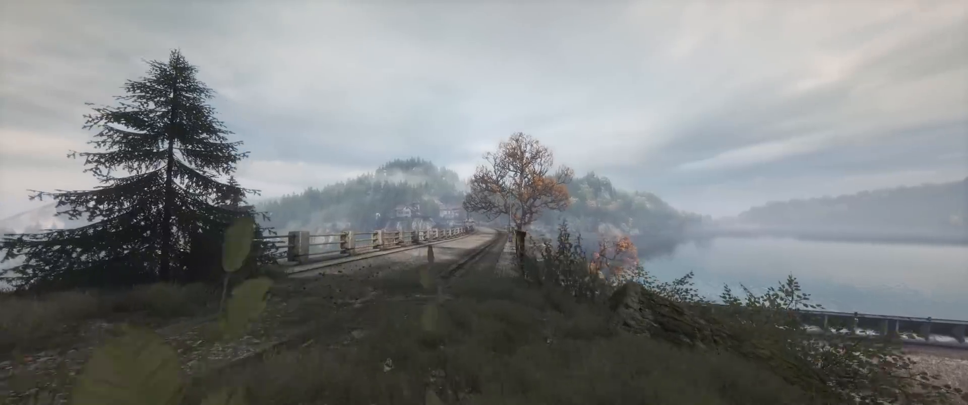
mouse_move(484, 203)
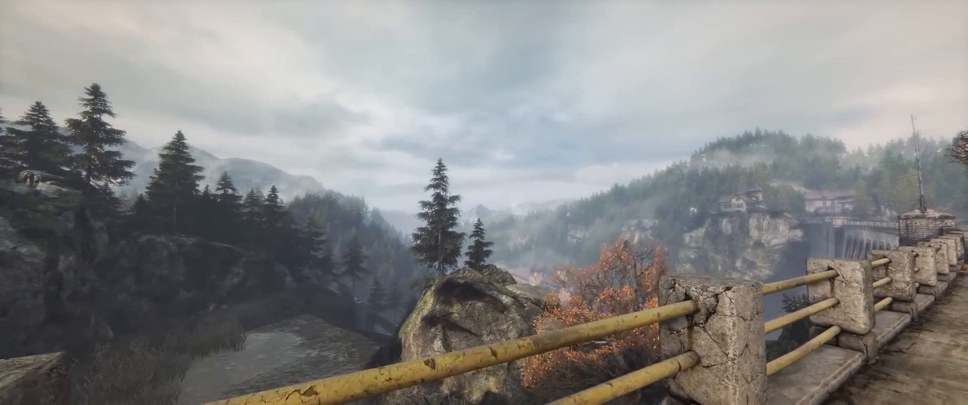
mouse_move(484, 202)
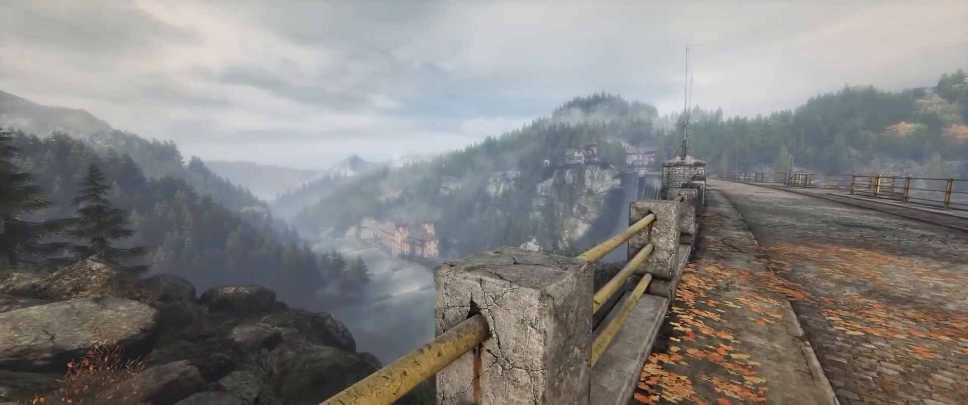
mouse_move(484, 203)
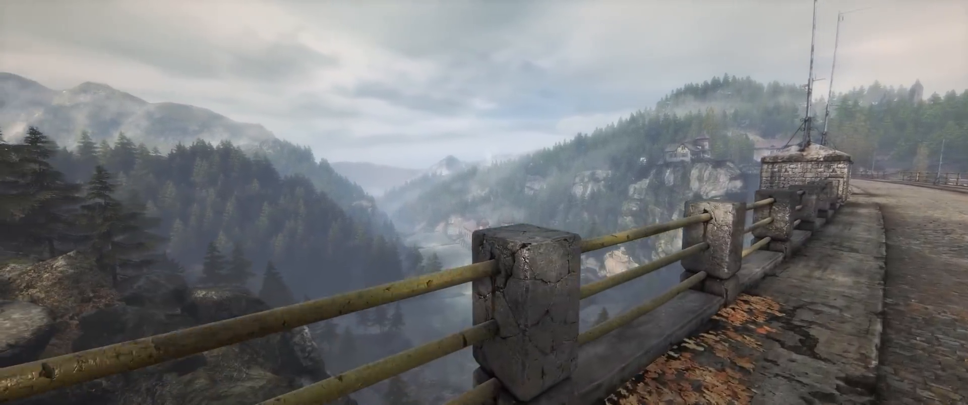
mouse_move(484, 202)
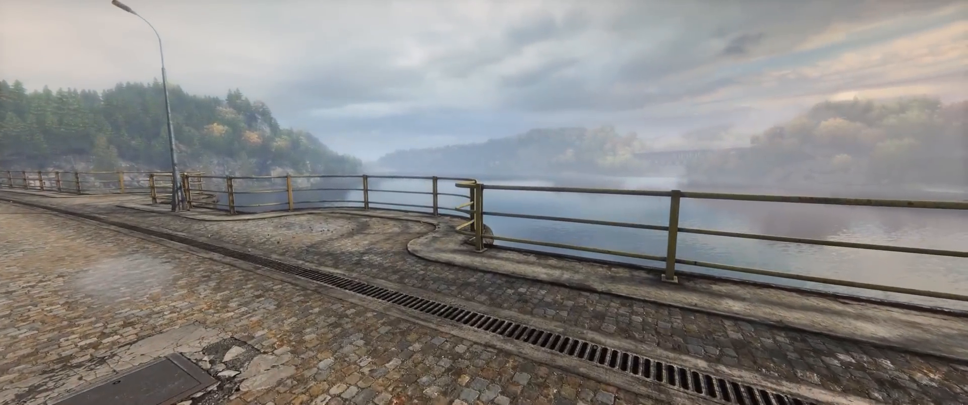
mouse_move(484, 203)
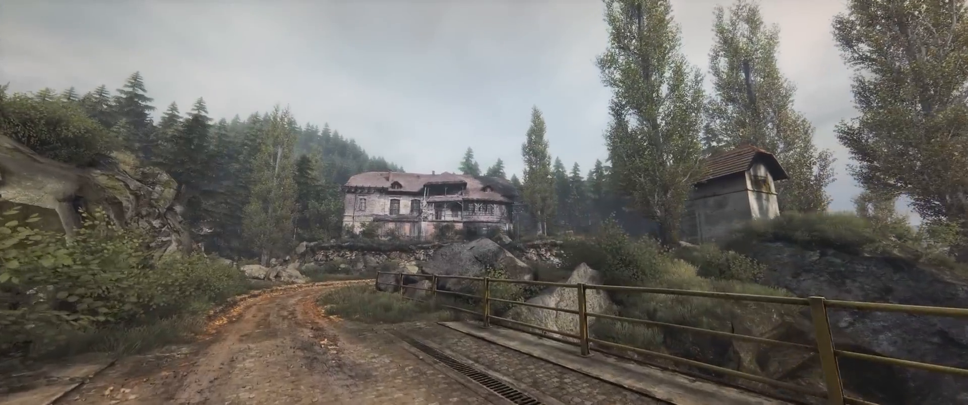
mouse_move(484, 202)
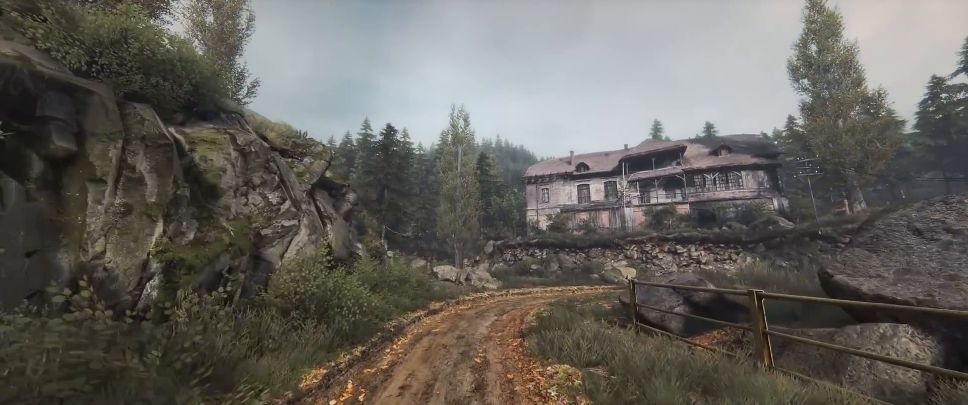
mouse_move(484, 203)
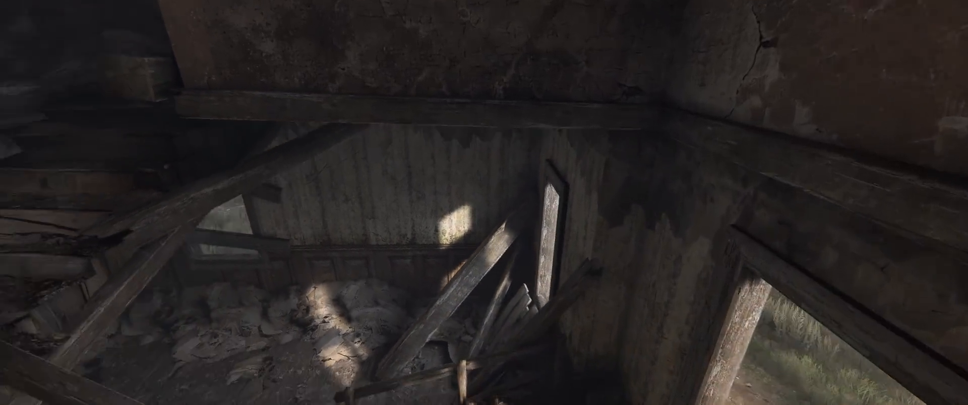
mouse_move(484, 203)
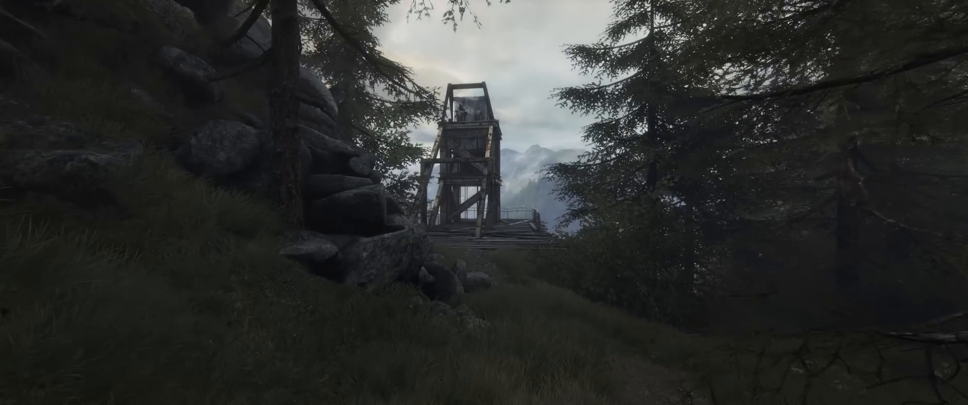
Step: Leave the gameplay footage and land on the WAF channel's Uploads grid
key(w)
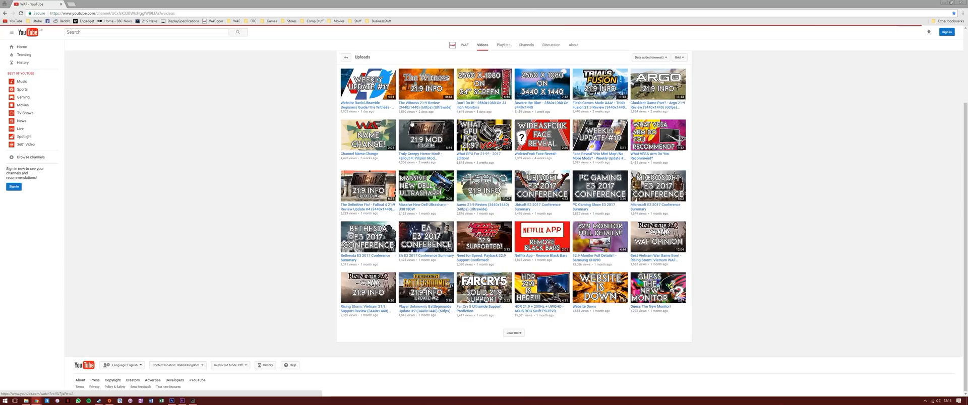
Step: Load more uploads and scroll down to the Fallout 4 21:9 review videos
click(513, 332)
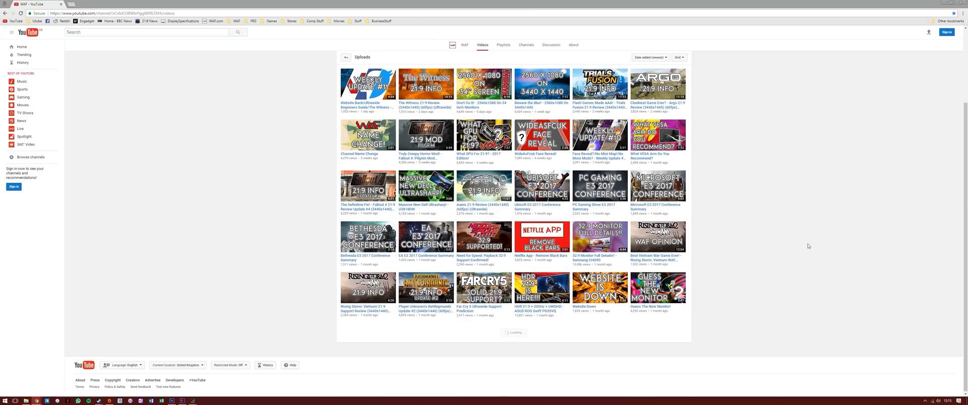
scroll(down, 3)
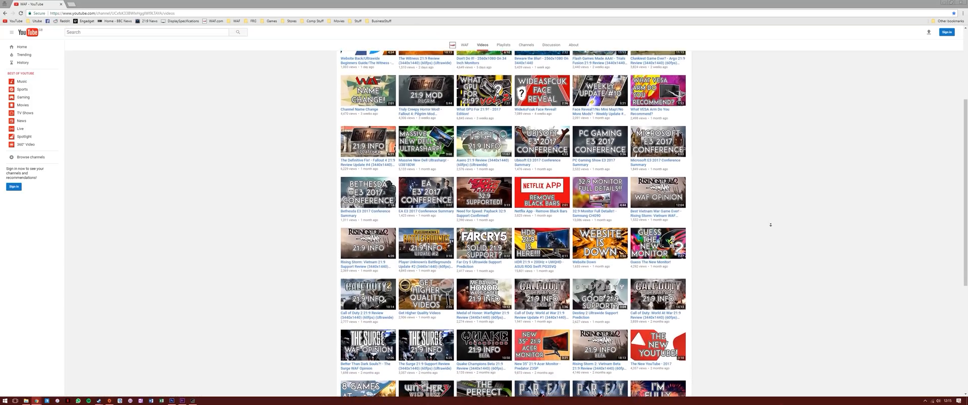
scroll(down, 3)
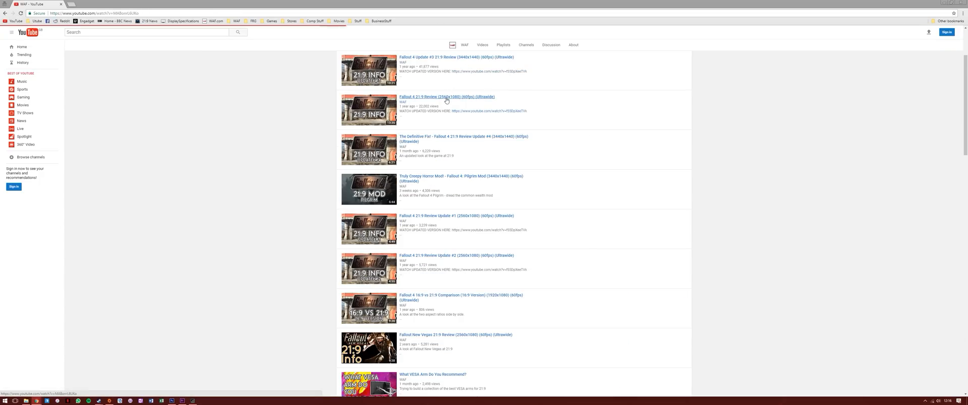
Step: View the Fallout 4 21:9 Review (2560x1080) video and follow its link to the updated review
click(446, 96)
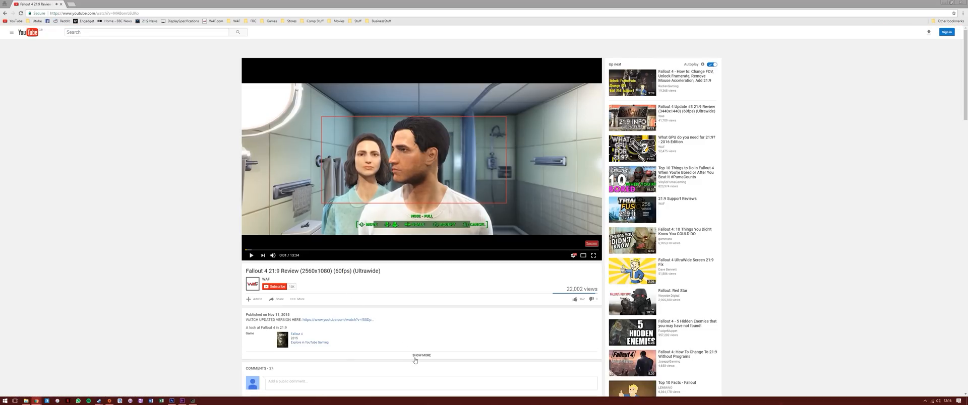
scroll(down, 3)
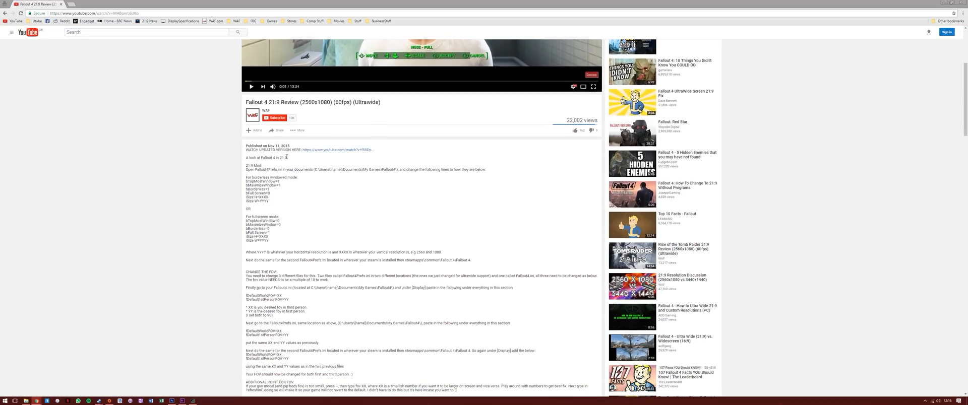
click(348, 149)
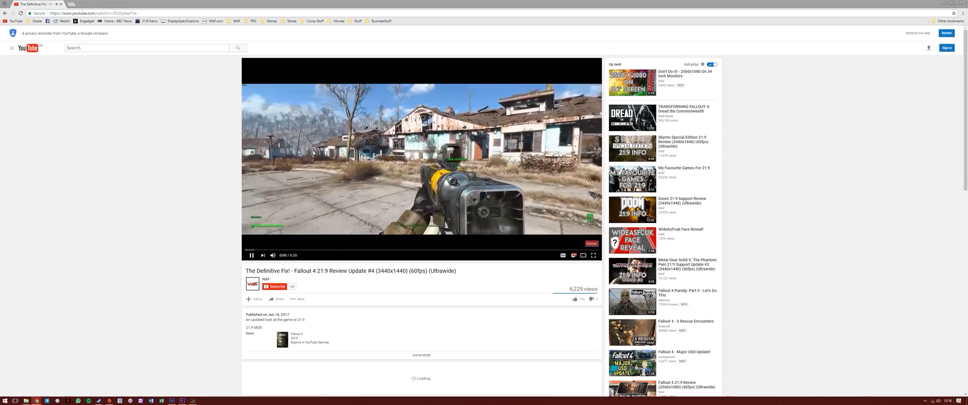
click(251, 255)
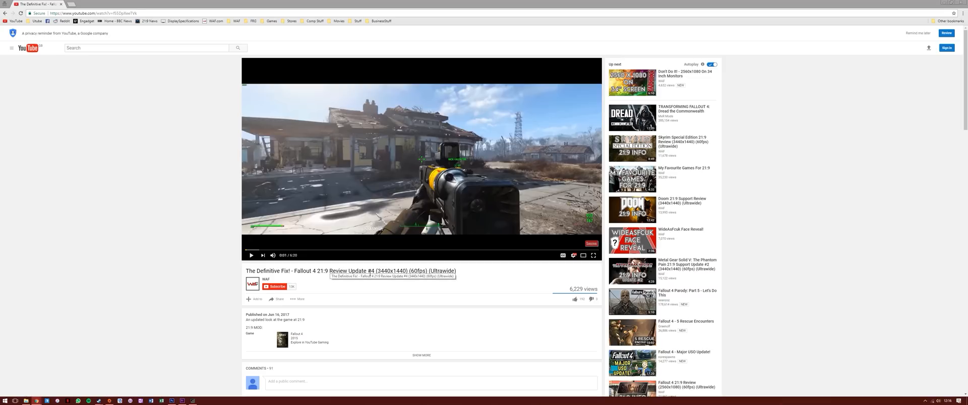
mouse_move(411, 284)
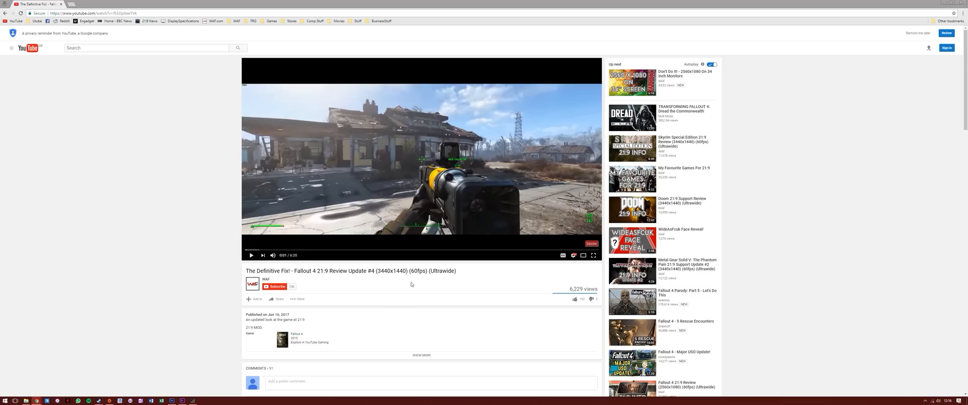
Step: Reach the WAF Discussions playlist via the channel's Playlists, then move to the WideAsFcuk site
click(592, 255)
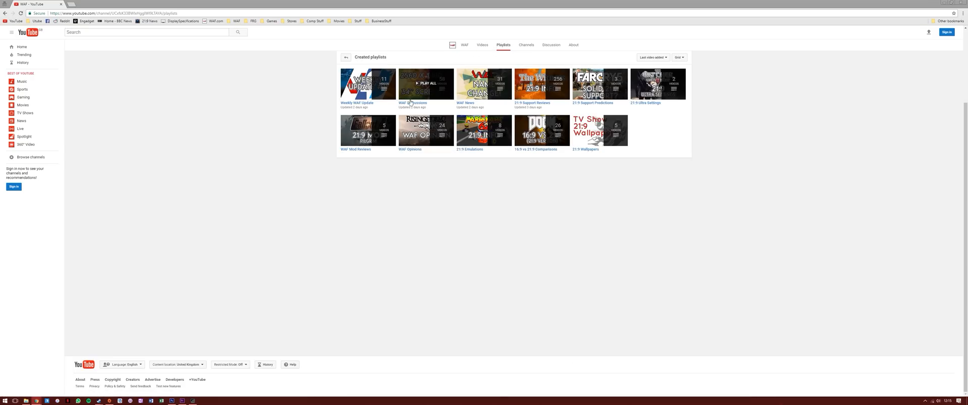
click(426, 85)
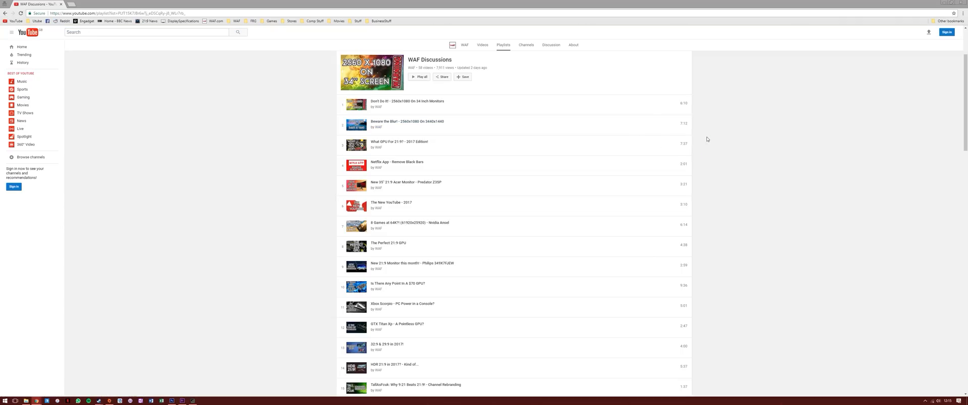
click(504, 45)
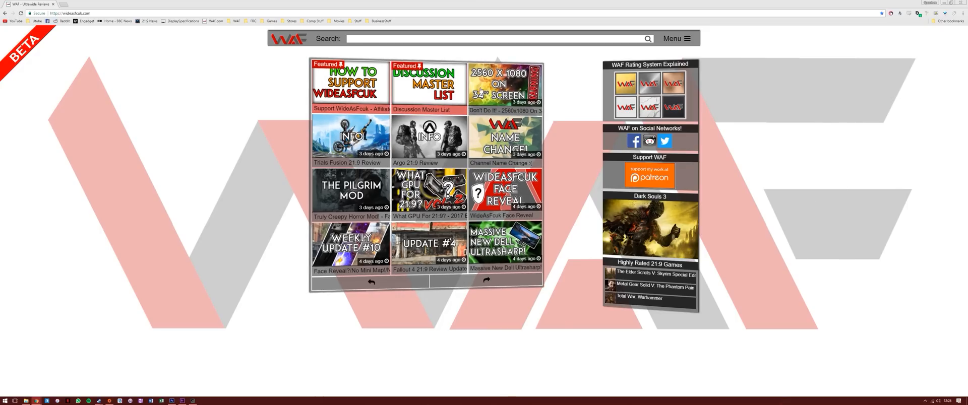
Step: Browse the Fallout 4 21:9 Review Update #4 article on the WideAsFcuk site
click(429, 247)
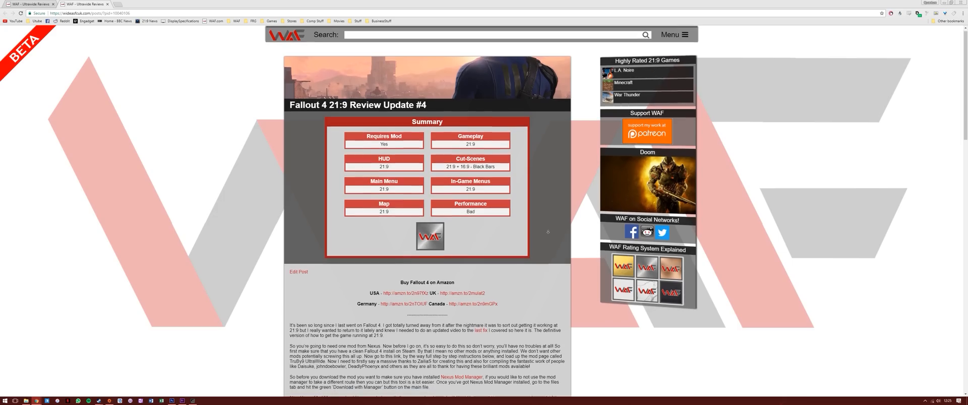
scroll(down, 3)
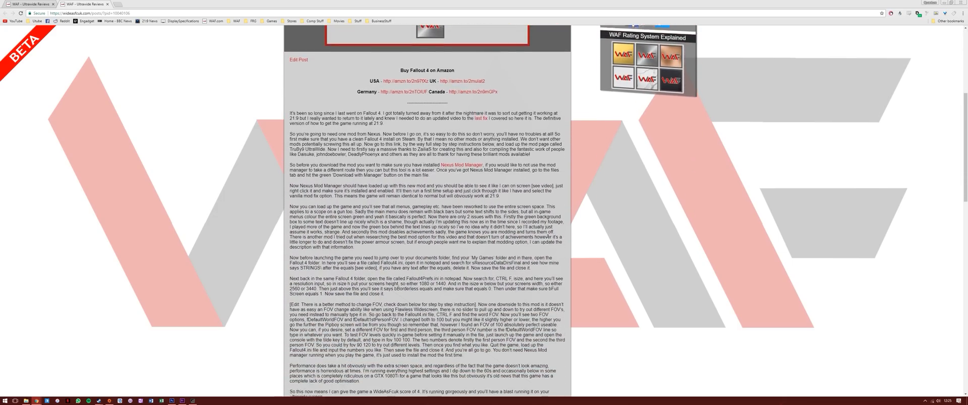
scroll(down, 3)
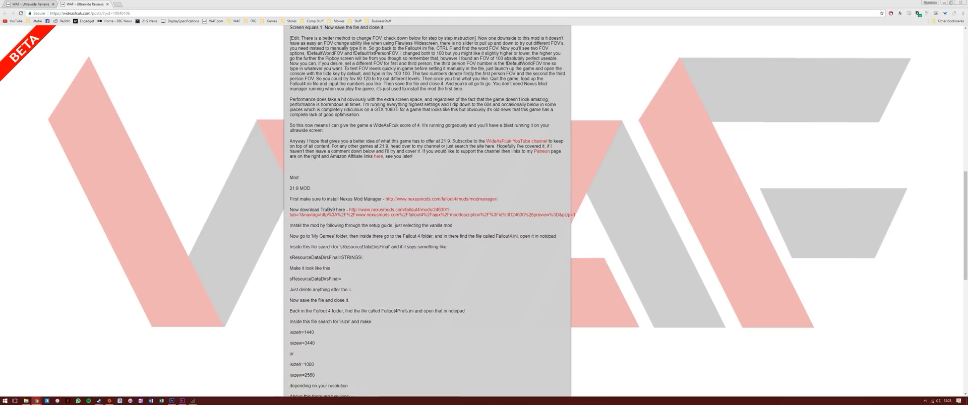
scroll(down, 3)
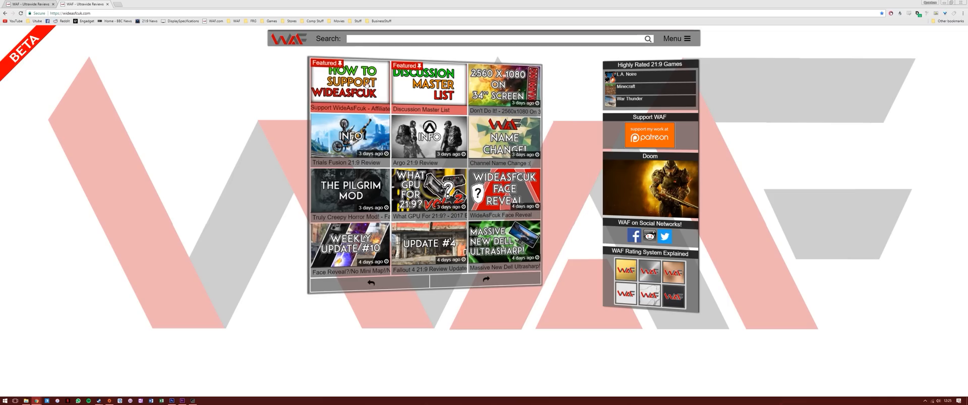
Step: Read down the Discussion Master List through its Software and Other sections to the embedded video
click(428, 84)
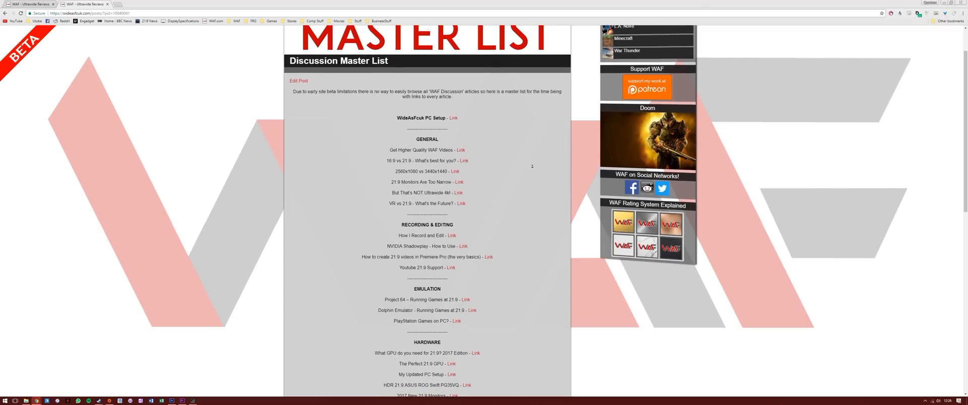
scroll(down, 3)
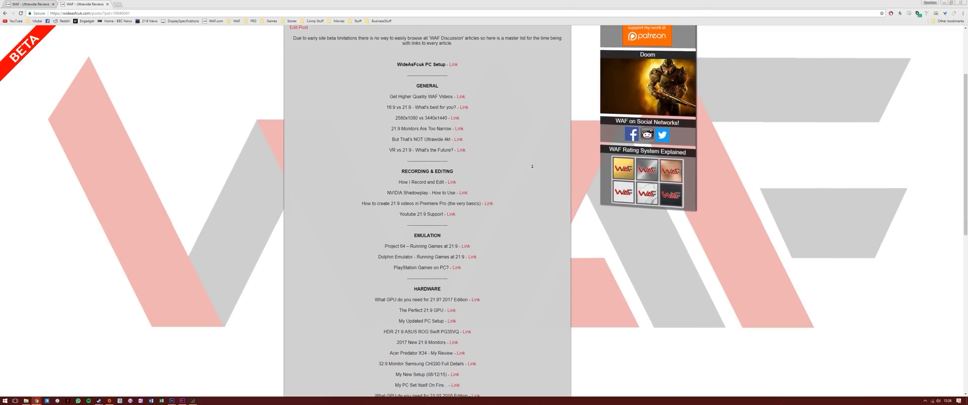
scroll(down, 3)
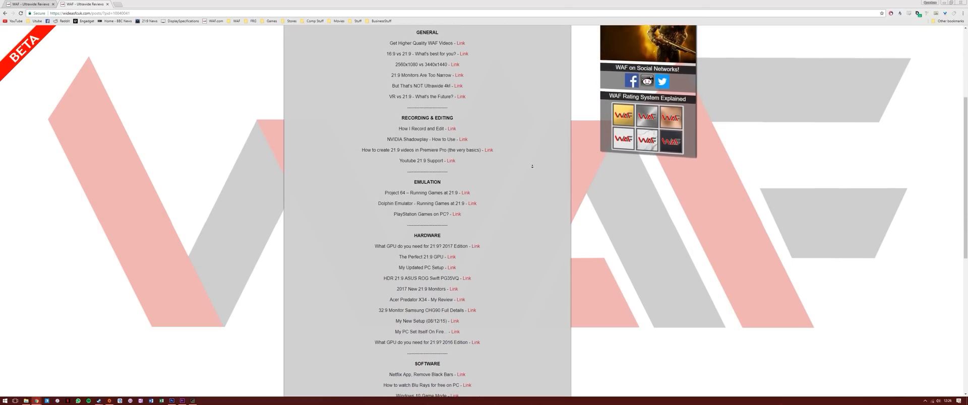
scroll(down, 3)
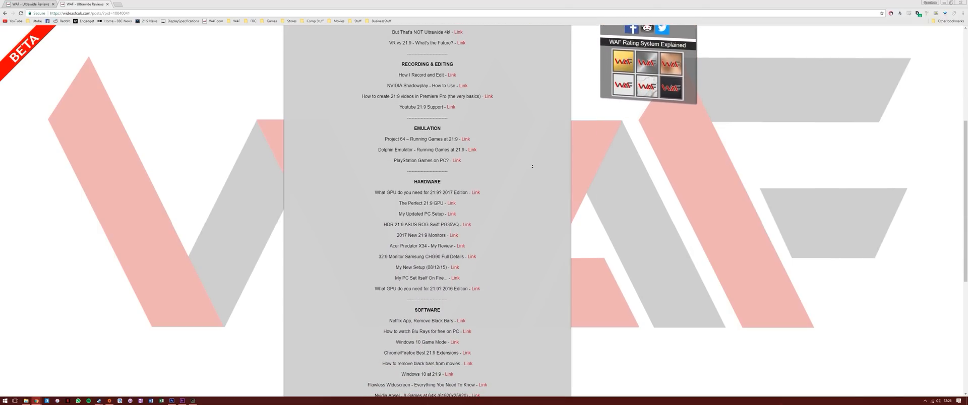
scroll(down, 3)
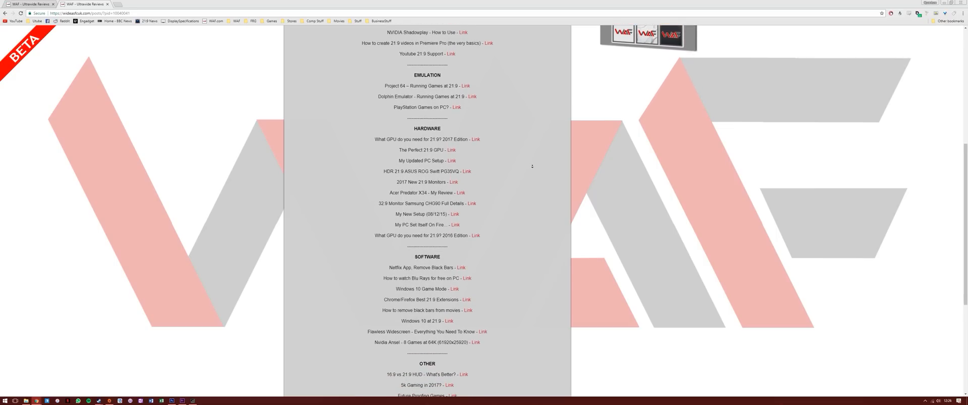
scroll(down, 3)
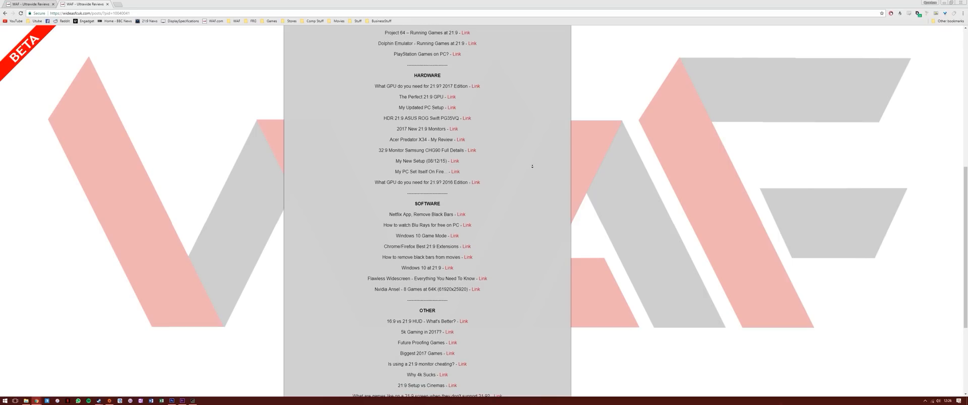
scroll(down, 3)
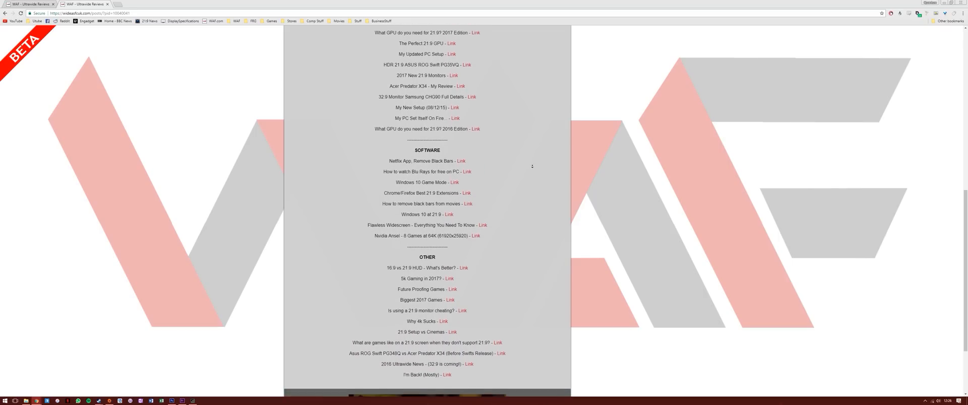
scroll(down, 3)
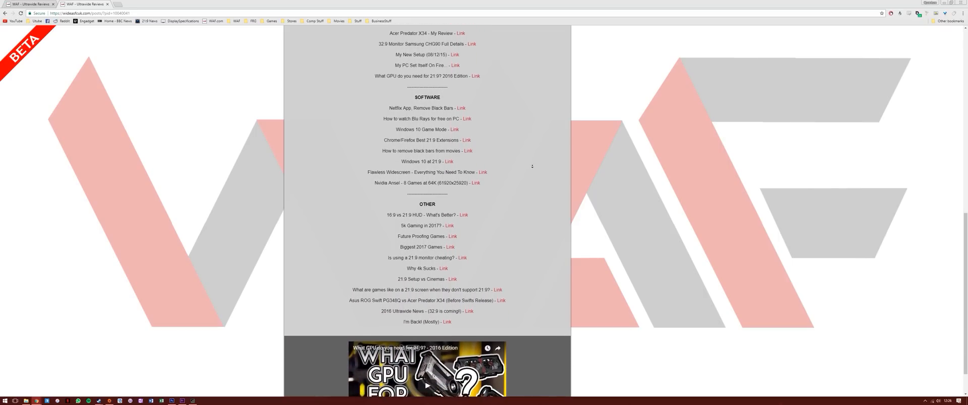
scroll(down, 3)
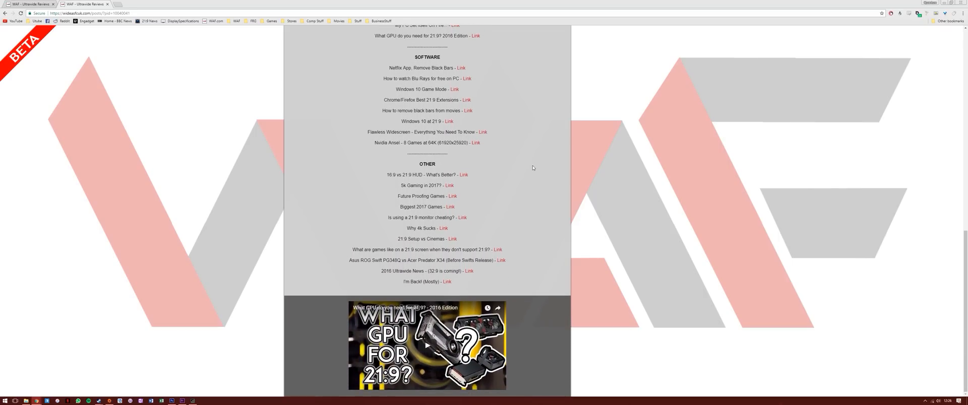